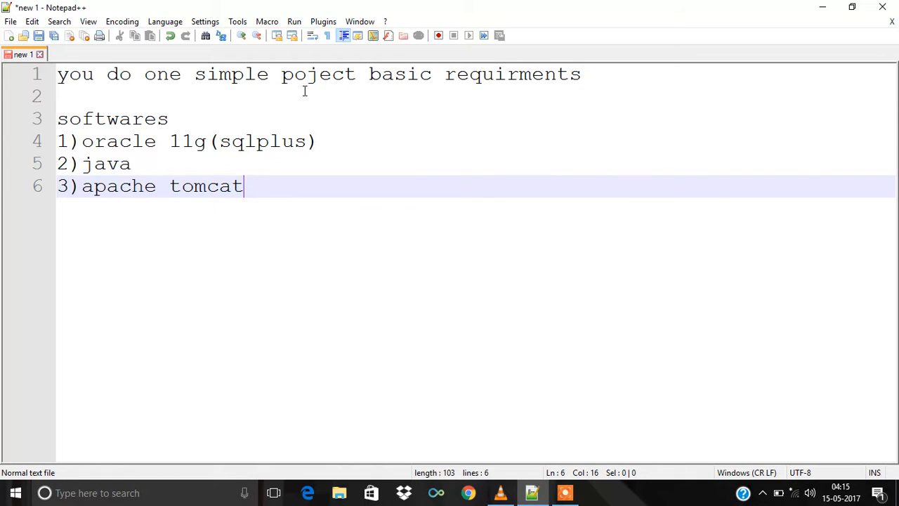
pyautogui.moveTo(257, 107)
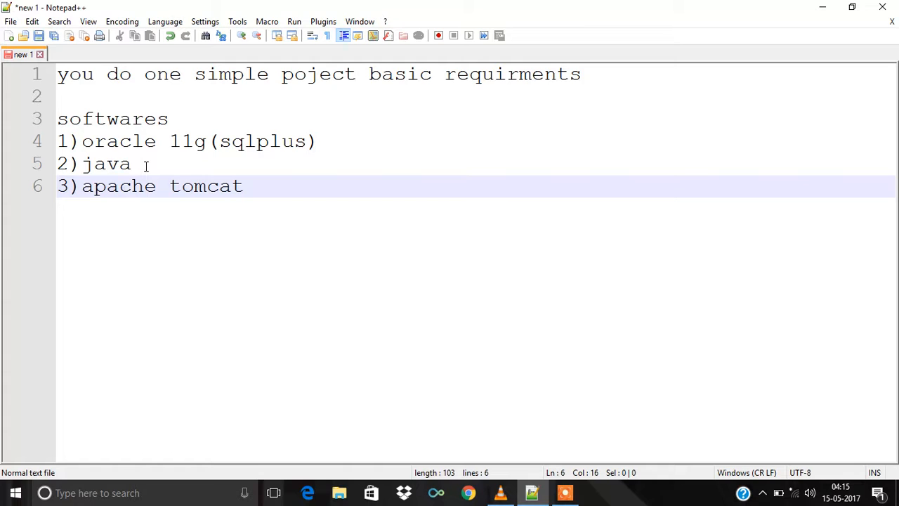
# Add html, and javascript, and css as separate lines after the Apache Tomcat line.
pyautogui.click(244, 186)
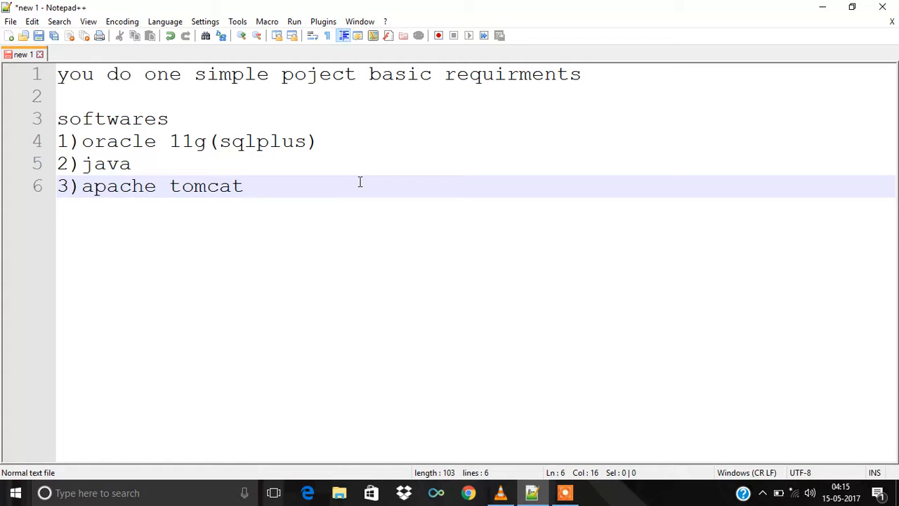
pyautogui.click(244, 185)
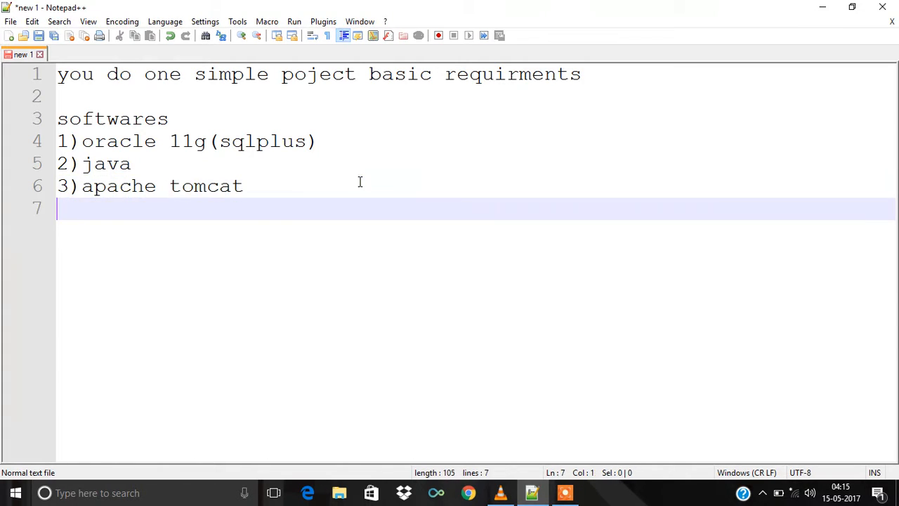
pyautogui.write('html')
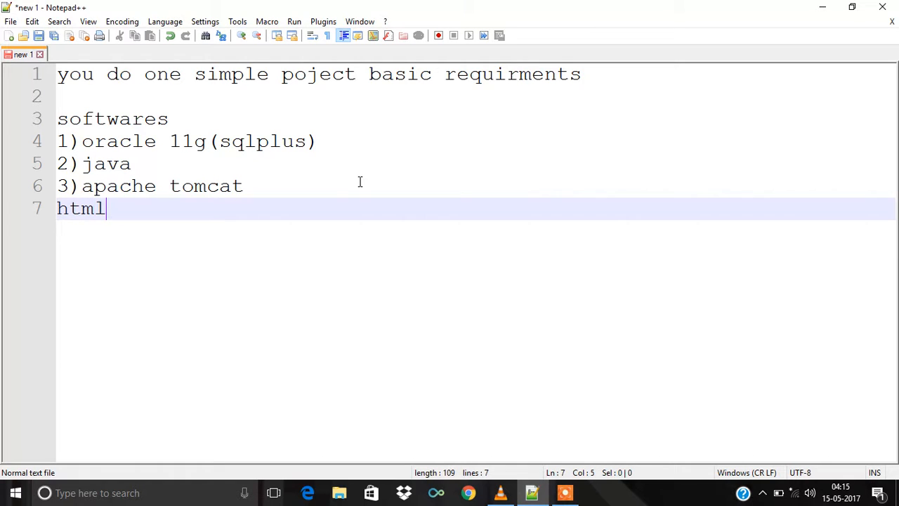
pyautogui.press('Return')
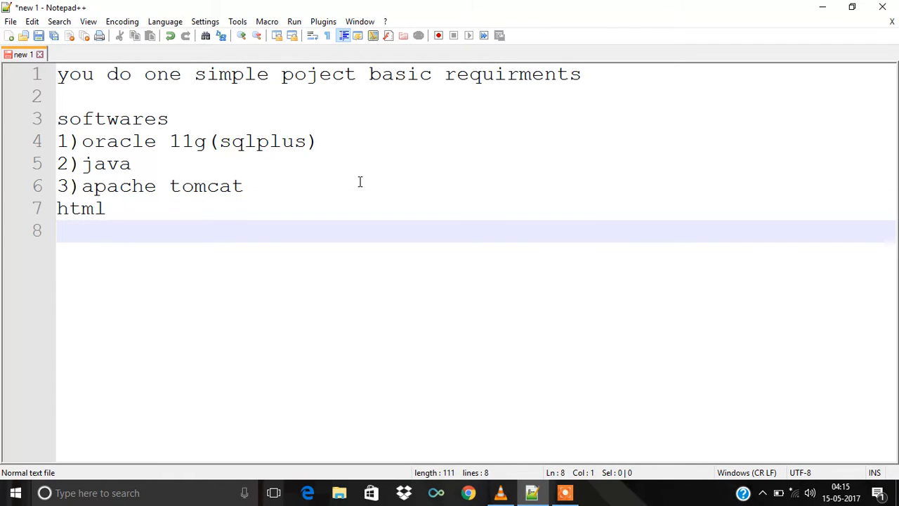
pyautogui.write('an')
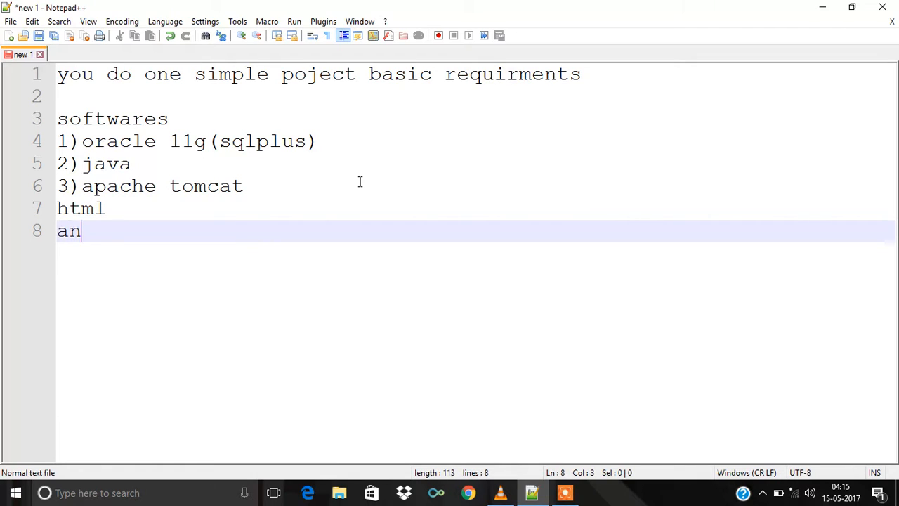
pyautogui.write('d javac')
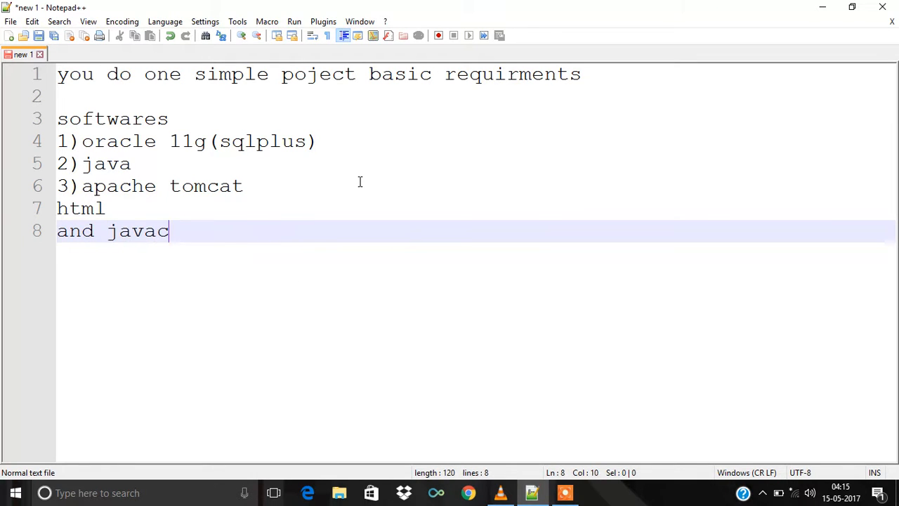
pyautogui.write('c')
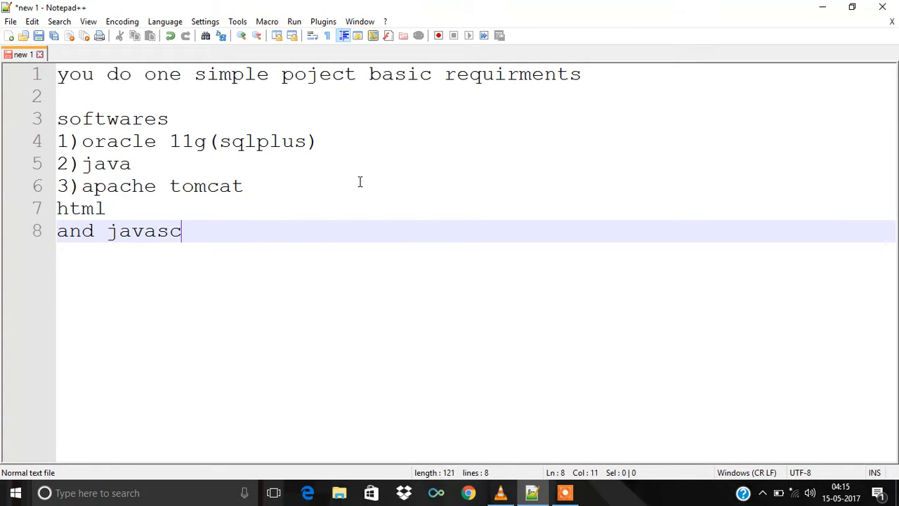
pyautogui.write('ript')
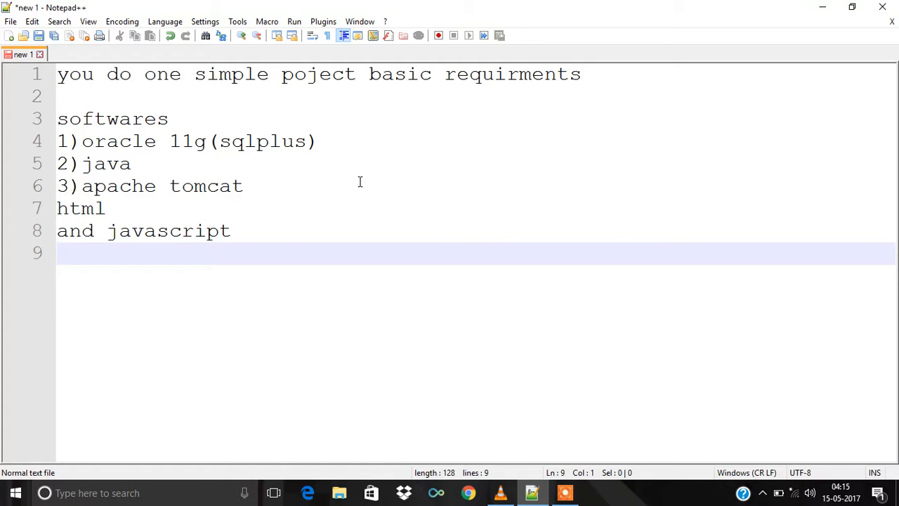
pyautogui.write('c')
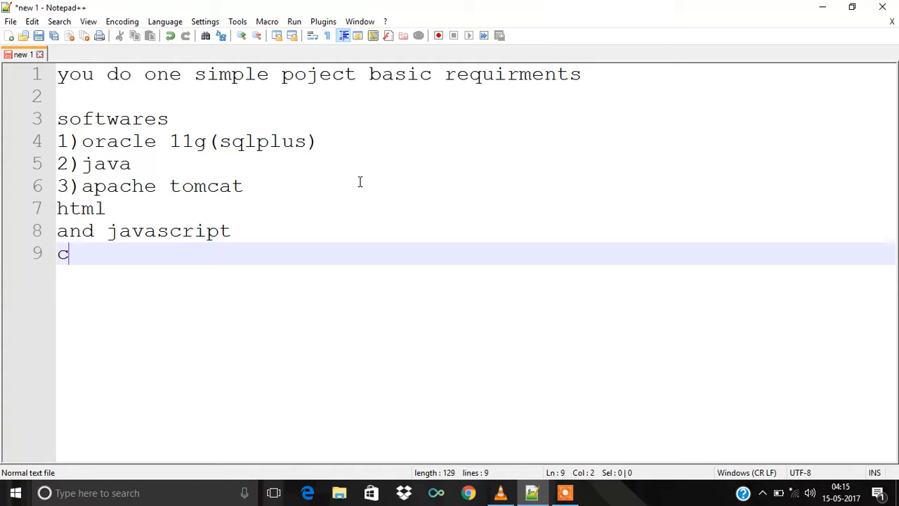
pyautogui.write('ss')
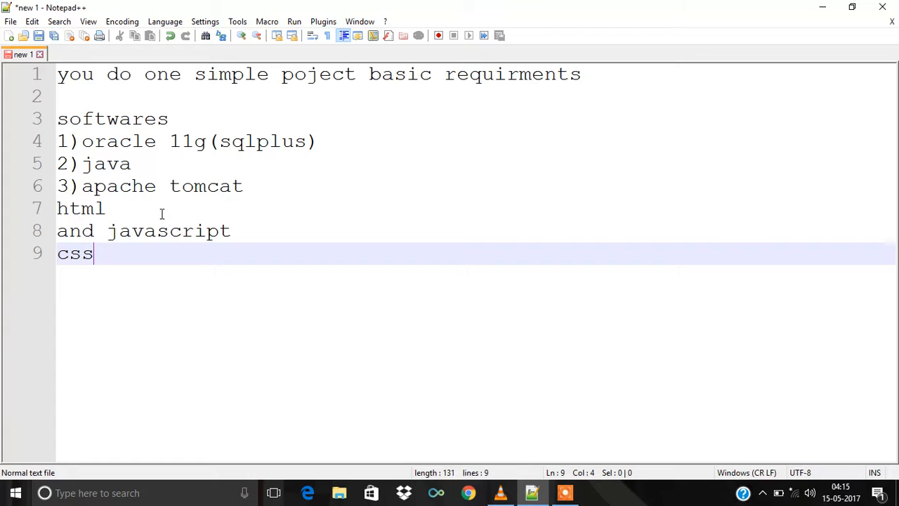
pyautogui.moveTo(203, 223)
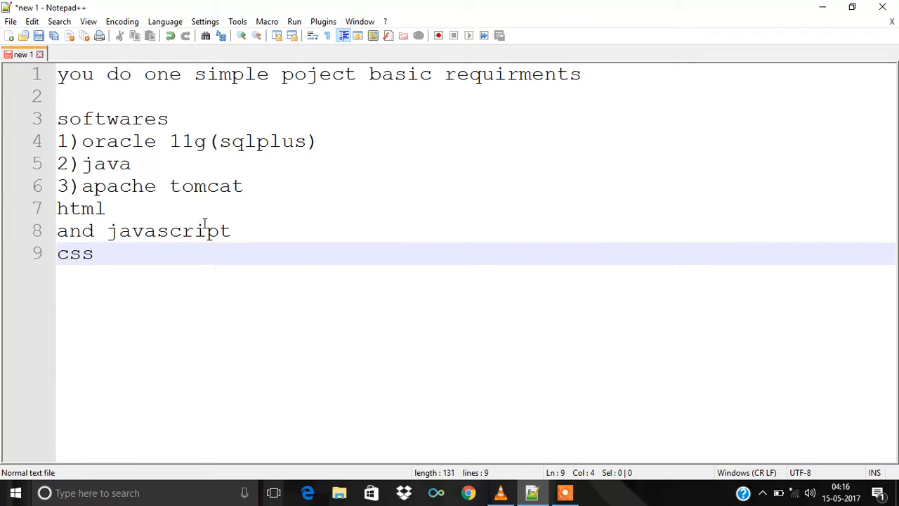
# Click among the requirement lines and select the word java without editing anything.
pyautogui.click(92, 253)
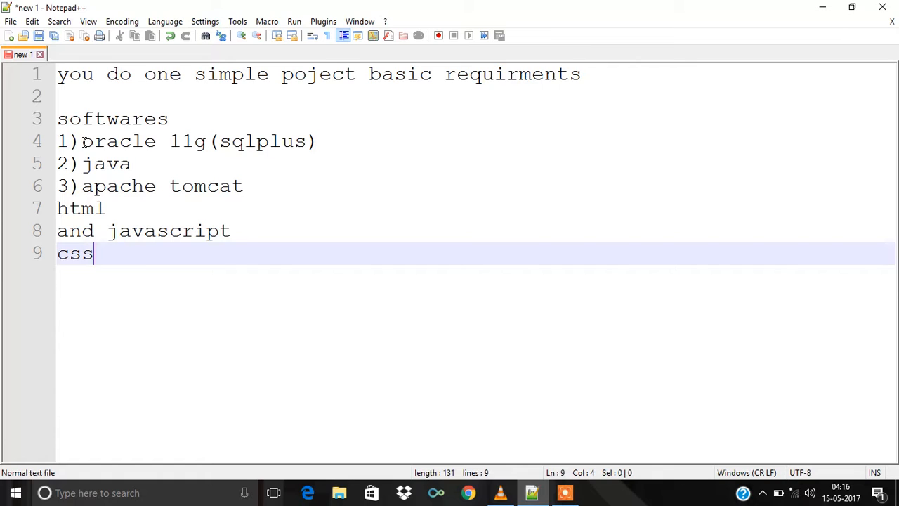
pyautogui.click(82, 141)
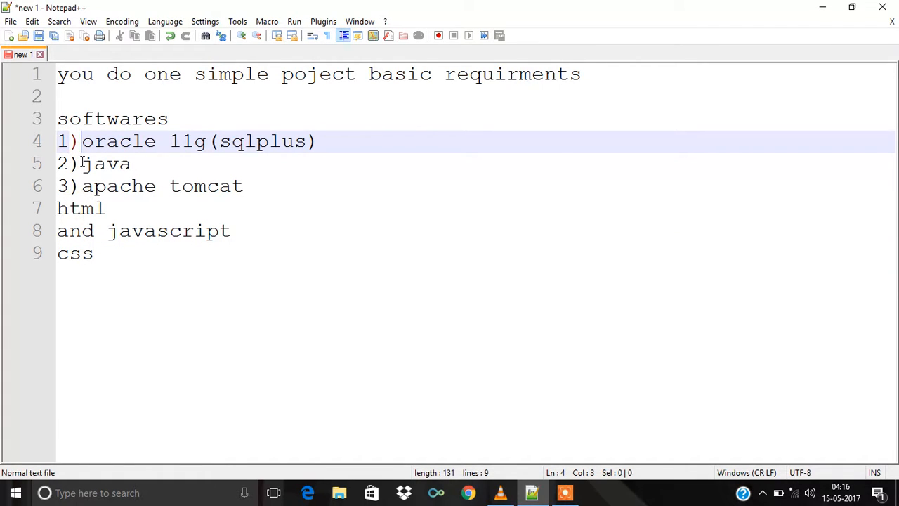
pyautogui.doubleClick(105, 163)
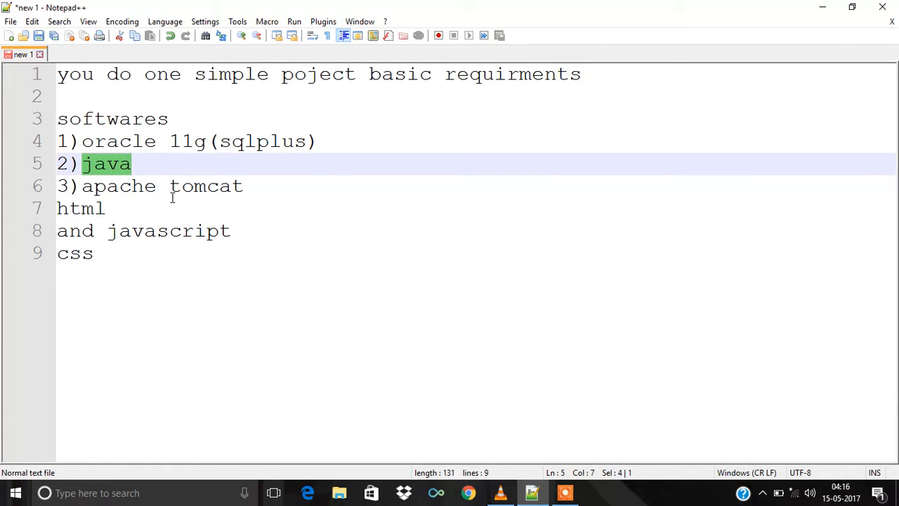
pyautogui.moveTo(264, 186)
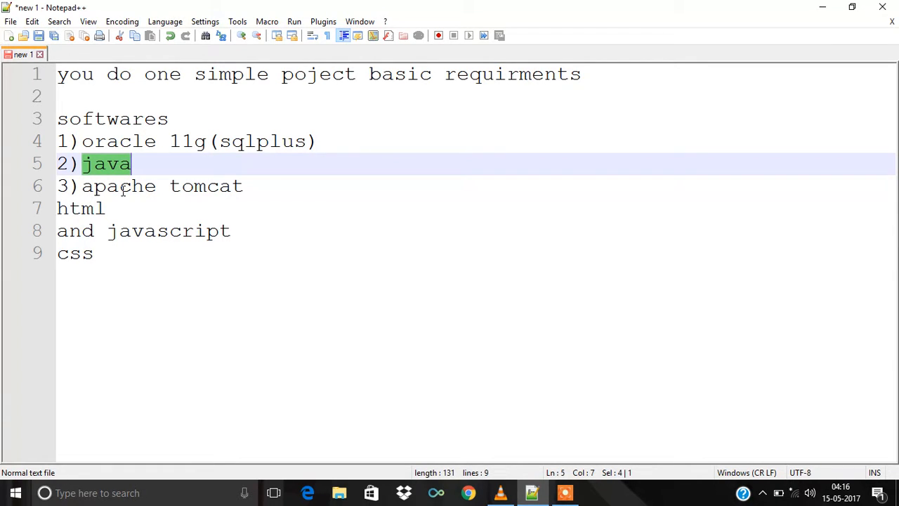
pyautogui.moveTo(190, 174)
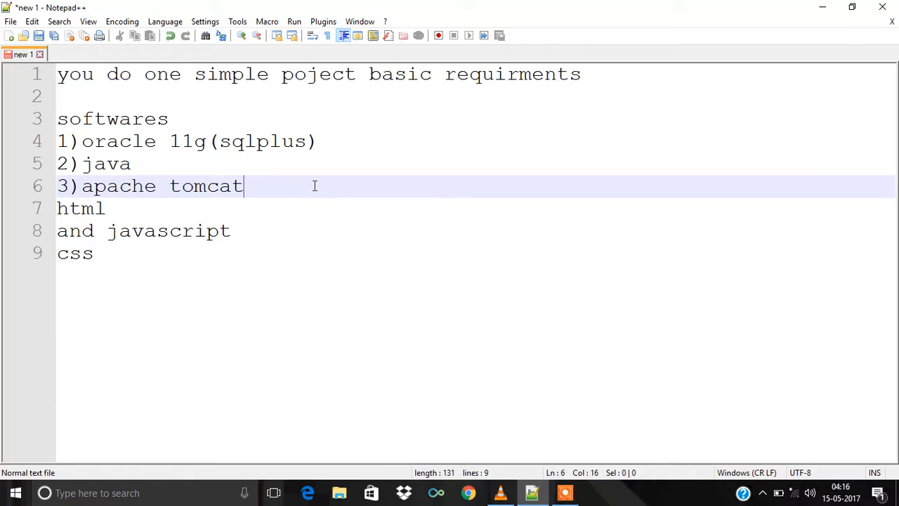
pyautogui.moveTo(807, 21)
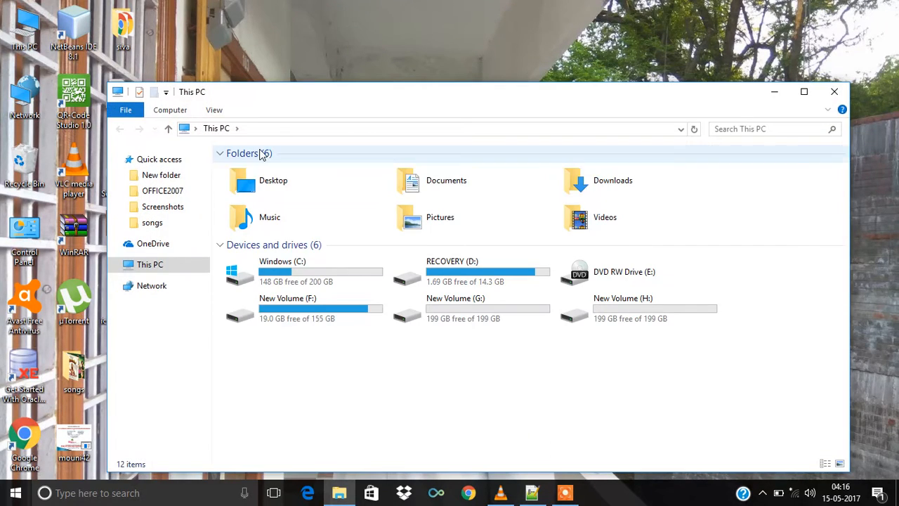
# Browse New Volume (F:) into the soft folder and select apache-tomcat-8.5.11.
pyautogui.doubleClick(287, 309)
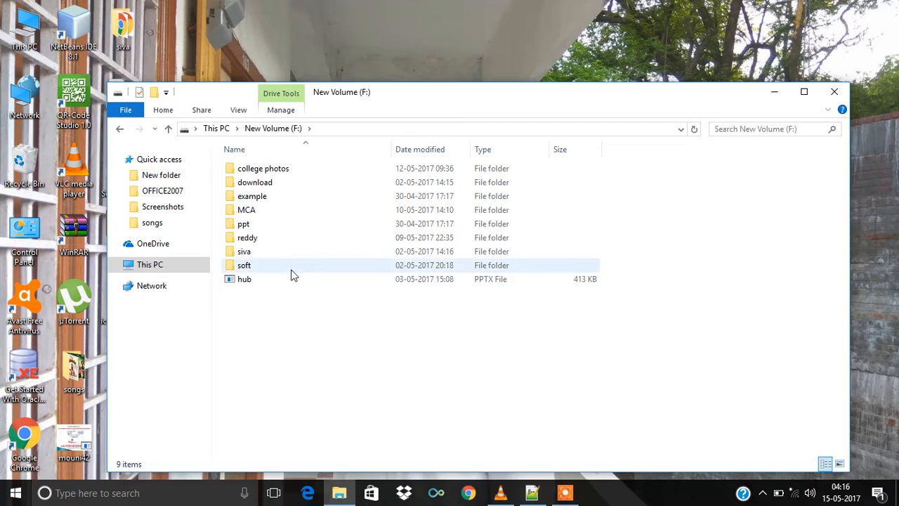
pyautogui.doubleClick(244, 265)
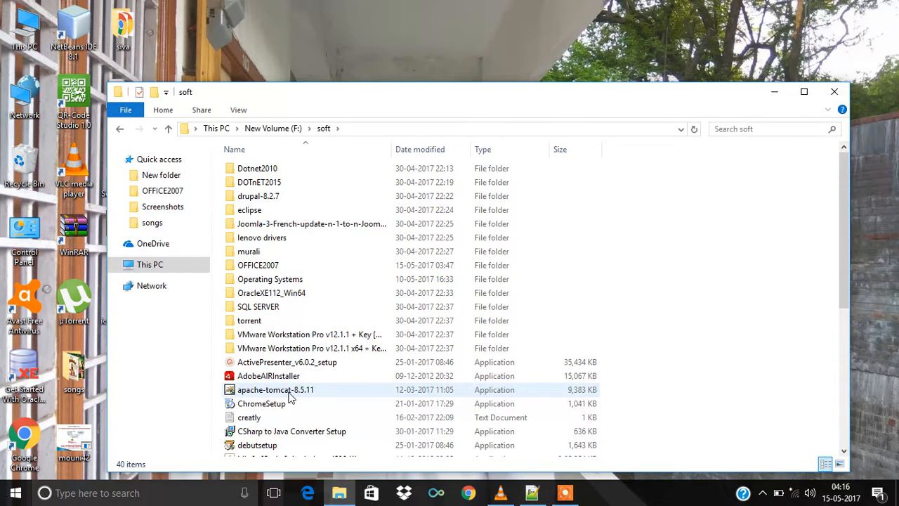
pyautogui.click(275, 389)
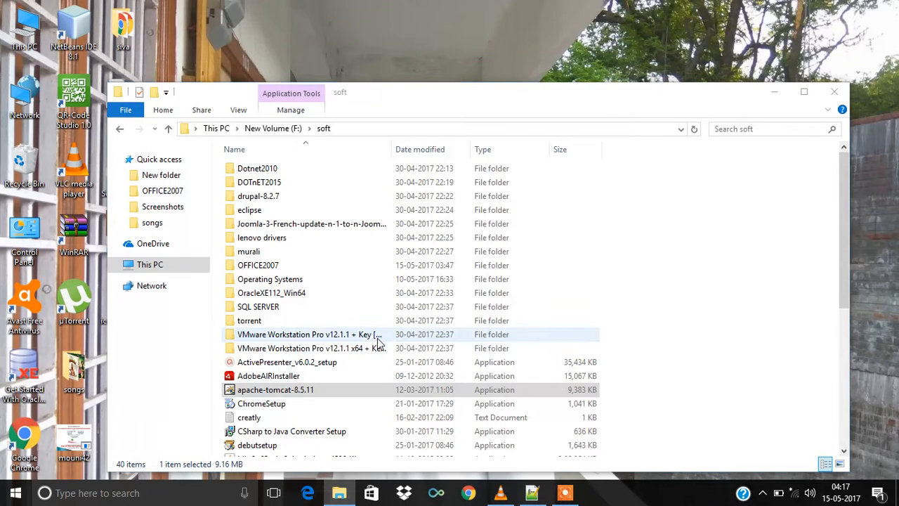
# Launch the apache-tomcat-8.5.11 installer and add the Host Manager and Examples components.
pyautogui.doubleClick(276, 389)
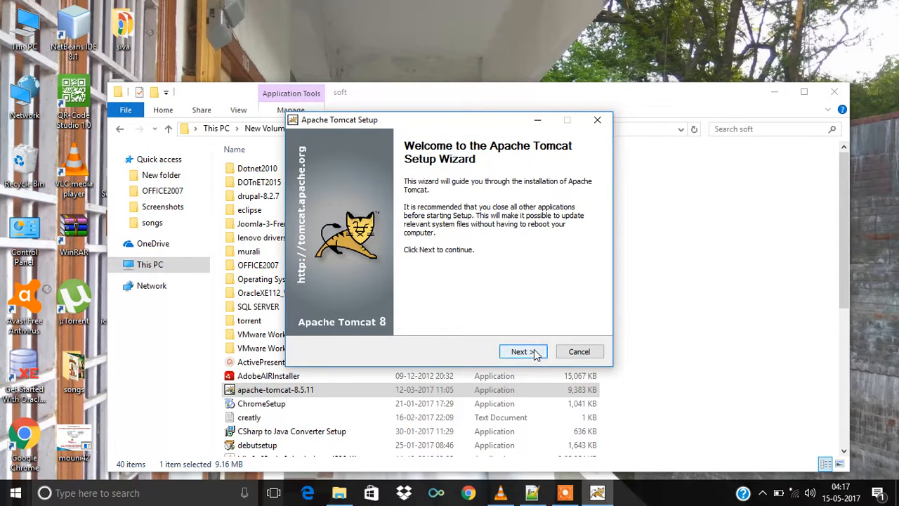
pyautogui.click(522, 351)
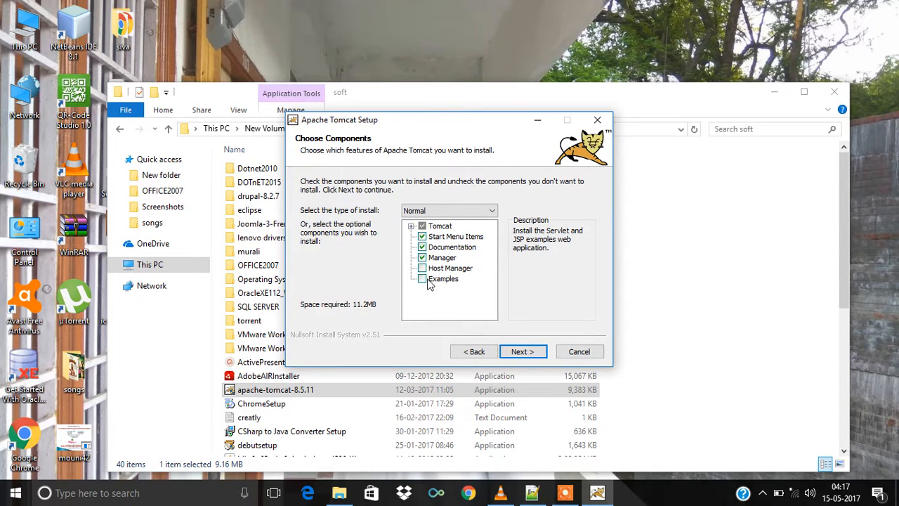
pyautogui.click(422, 279)
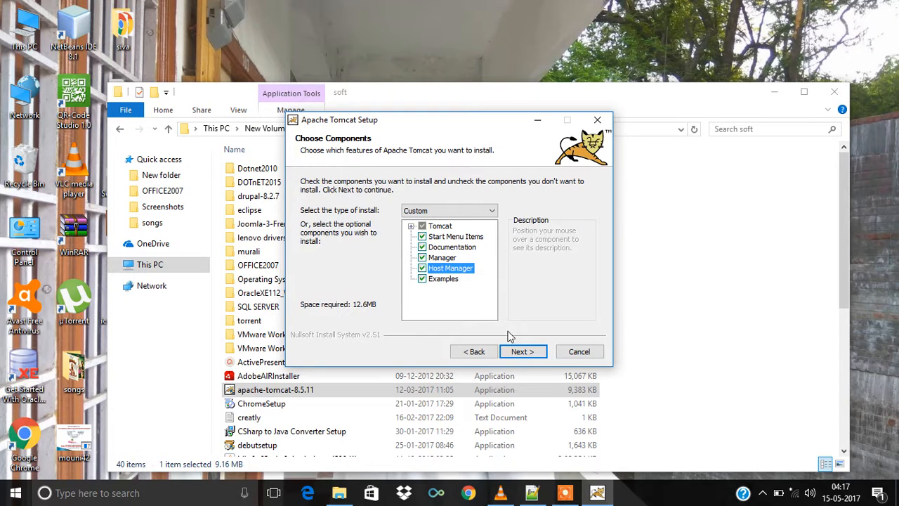
pyautogui.click(522, 351)
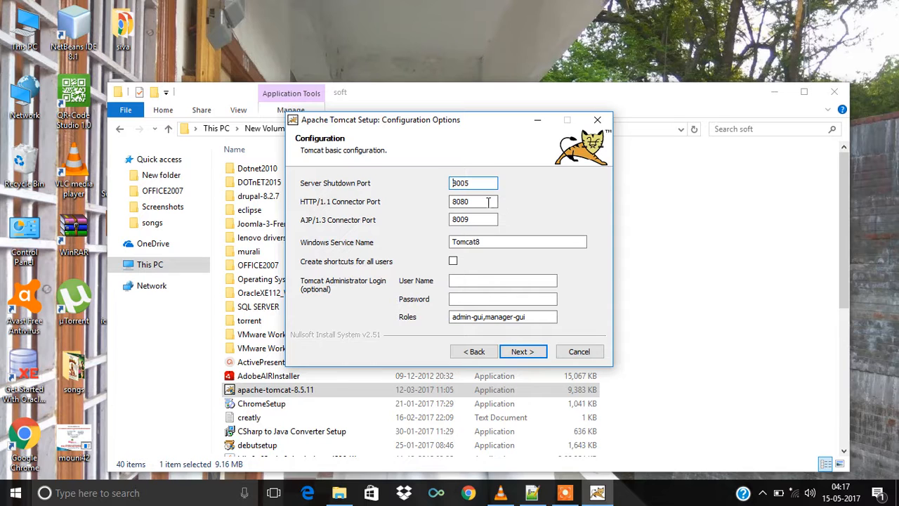
# Change the HTTP/1.1 connector port from 8080 to 9090 and enter administrator user admin.
pyautogui.tripleClick(472, 202)
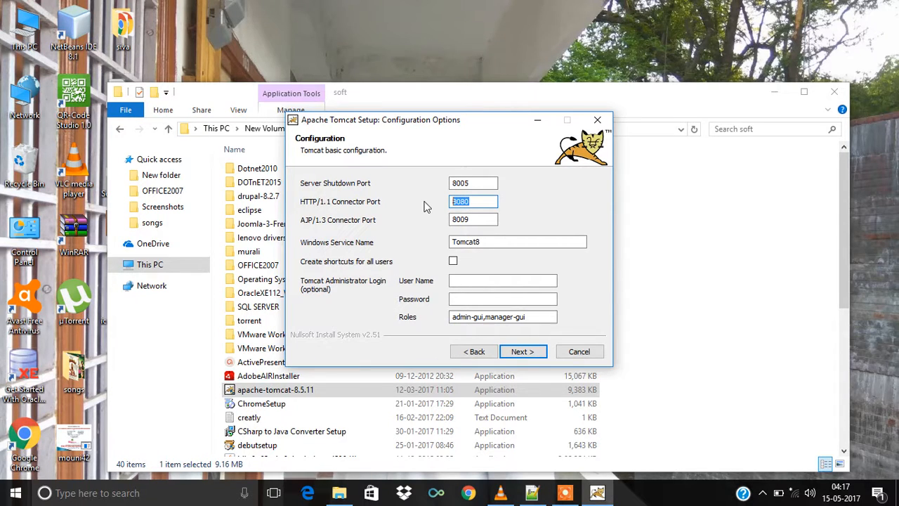
pyautogui.write('909')
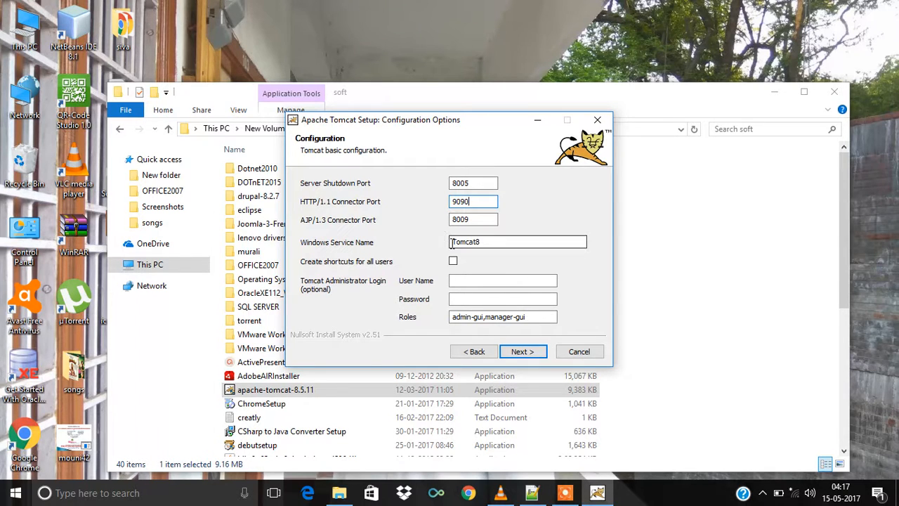
pyautogui.click(502, 281)
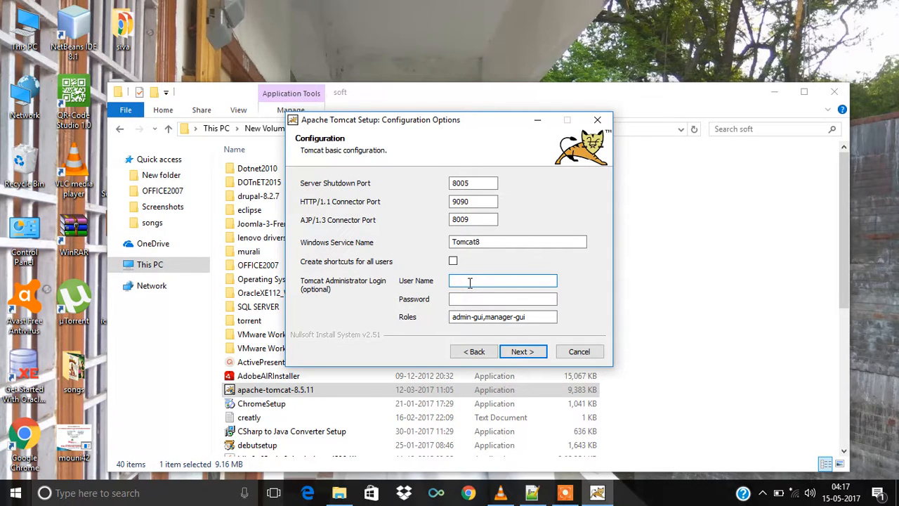
pyautogui.write('admin')
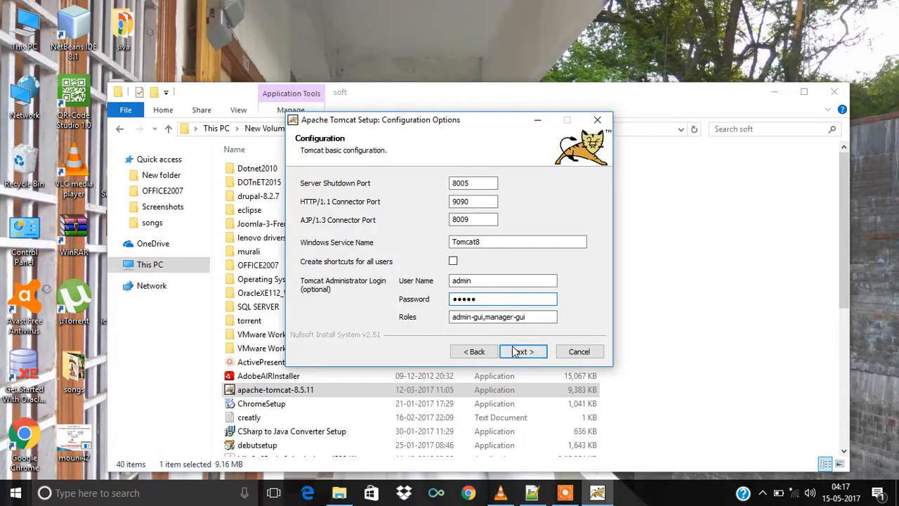
# Keep the Java 1.8 runtime path and default Tomcat folder, and install.
pyautogui.click(523, 351)
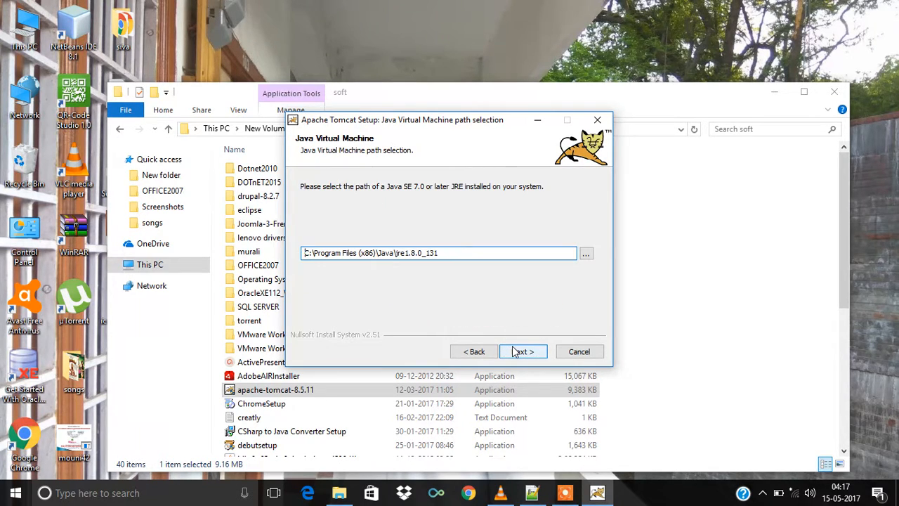
pyautogui.click(521, 352)
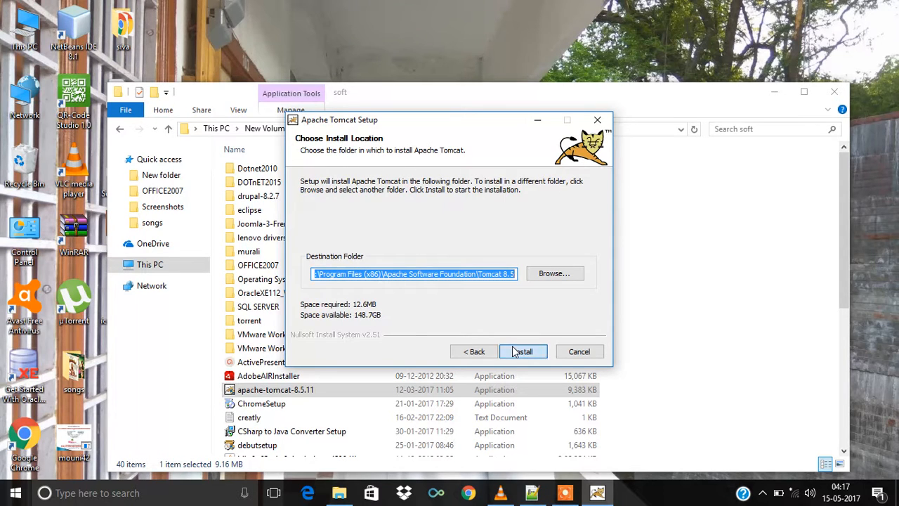
pyautogui.click(523, 351)
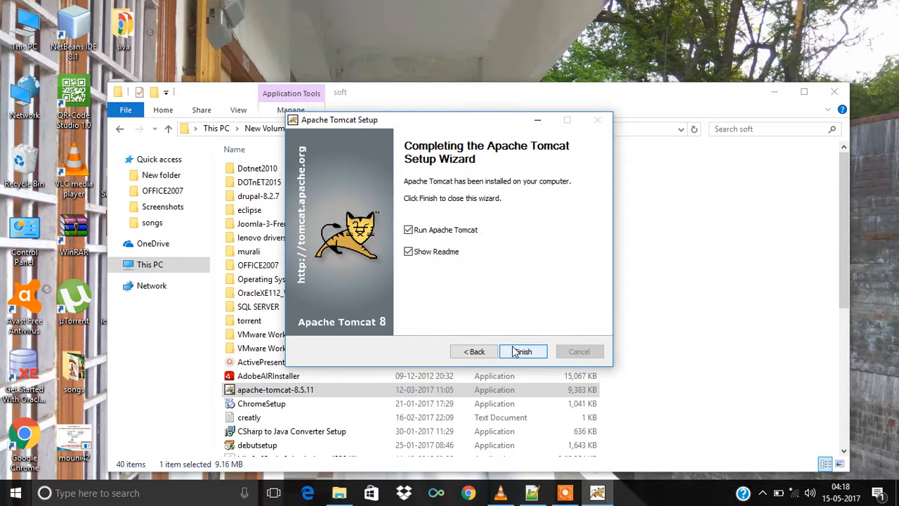
# Finish setup with Run Apache Tomcat checked and close the RELEASE-NOTES window.
pyautogui.click(523, 351)
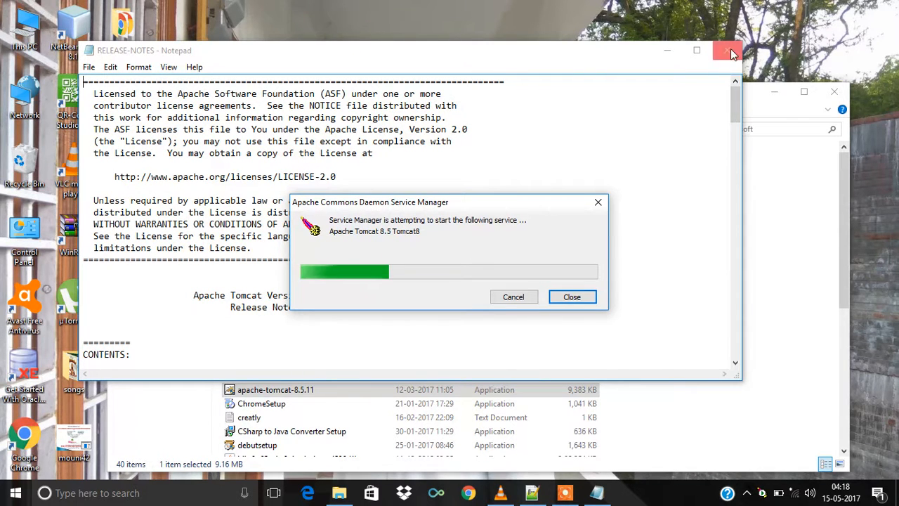
pyautogui.click(726, 50)
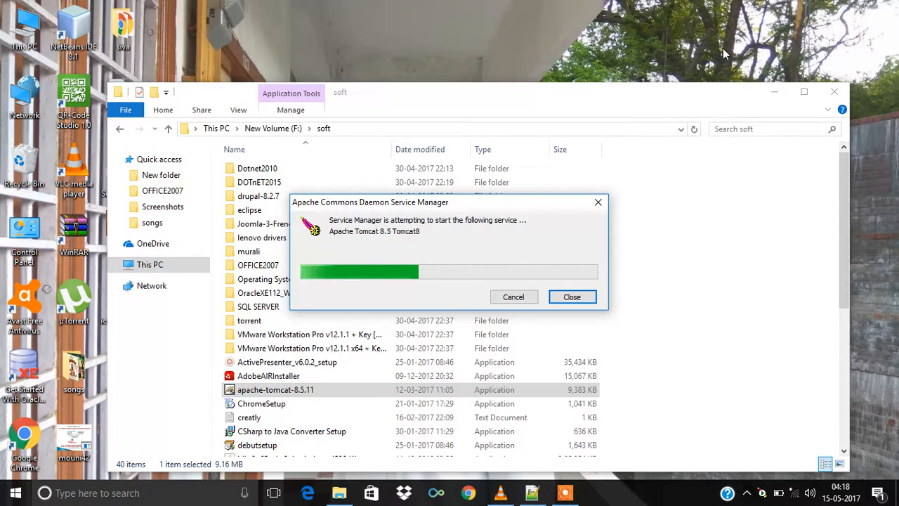
pyautogui.click(571, 296)
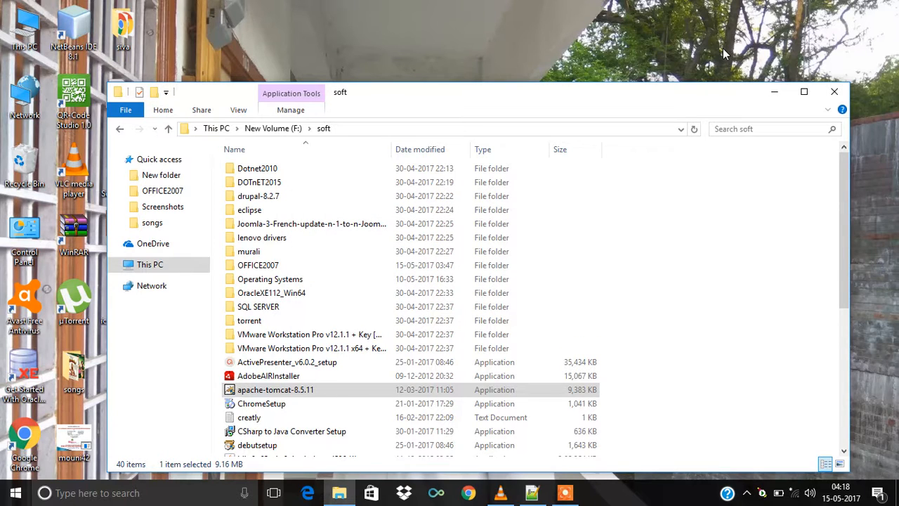
pyautogui.moveTo(698, 214)
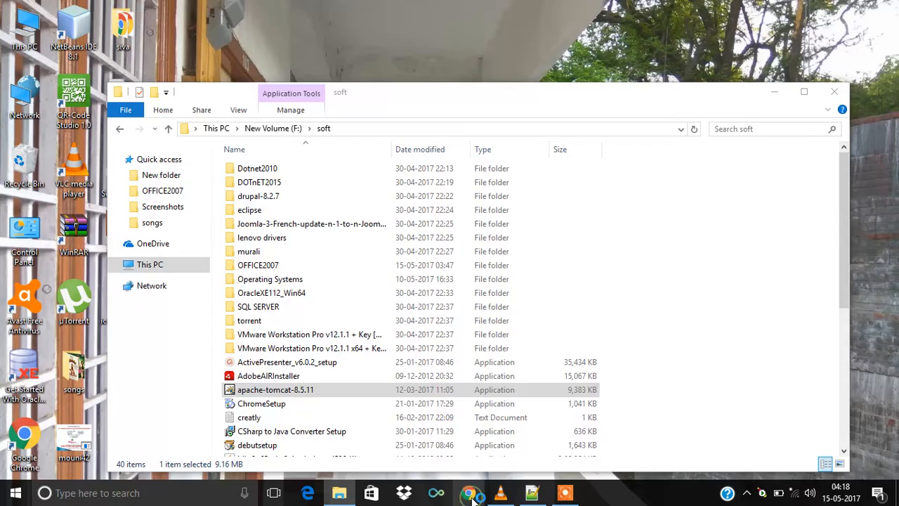
# Load localhost:9090 in Chrome to reach the Apache Tomcat 8.5.11 welcome page.
pyautogui.click(469, 492)
pyautogui.write('lo')
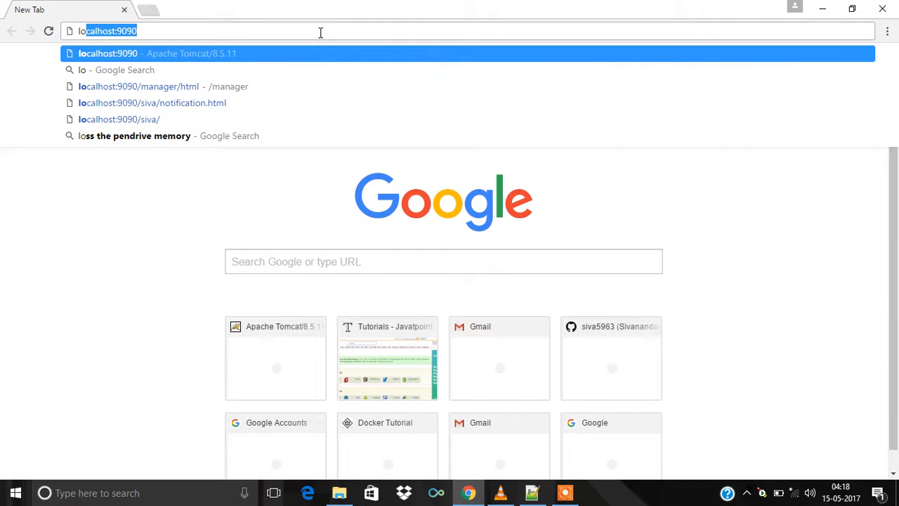
pyautogui.write('calhost:9090')
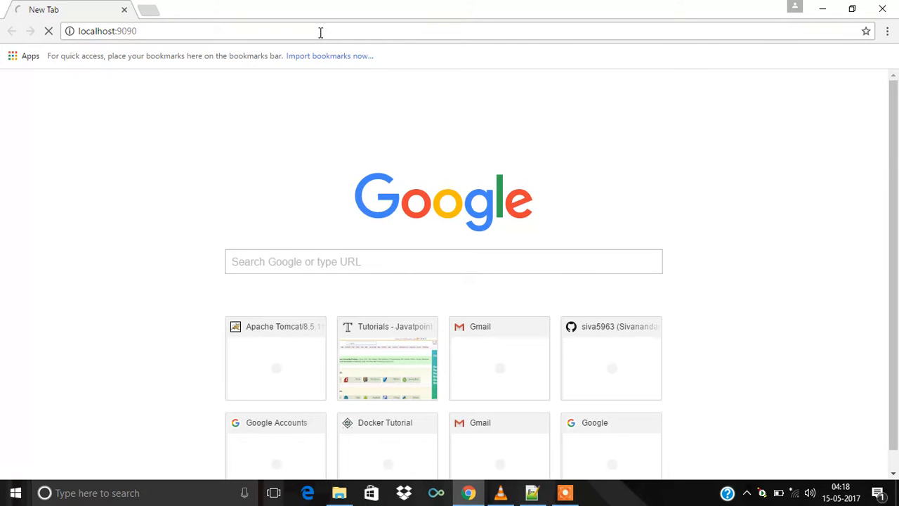
pyautogui.click(276, 358)
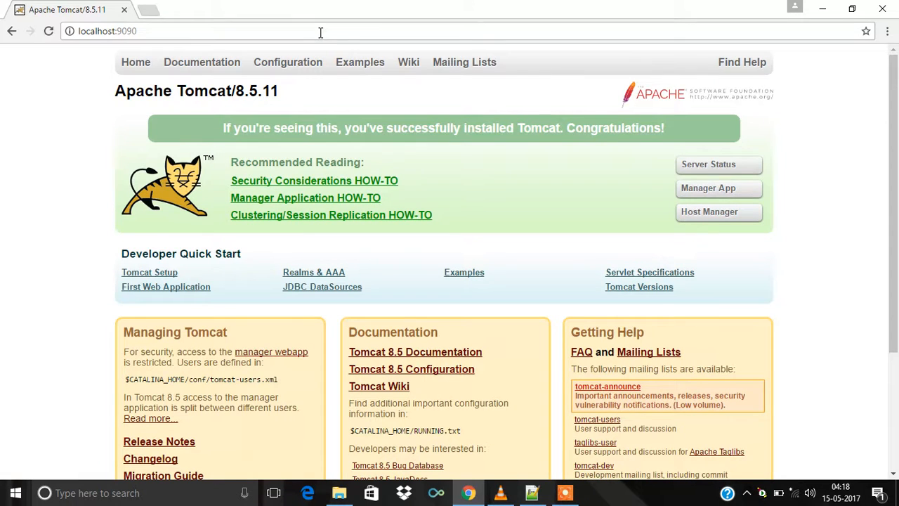
pyautogui.moveTo(715, 197)
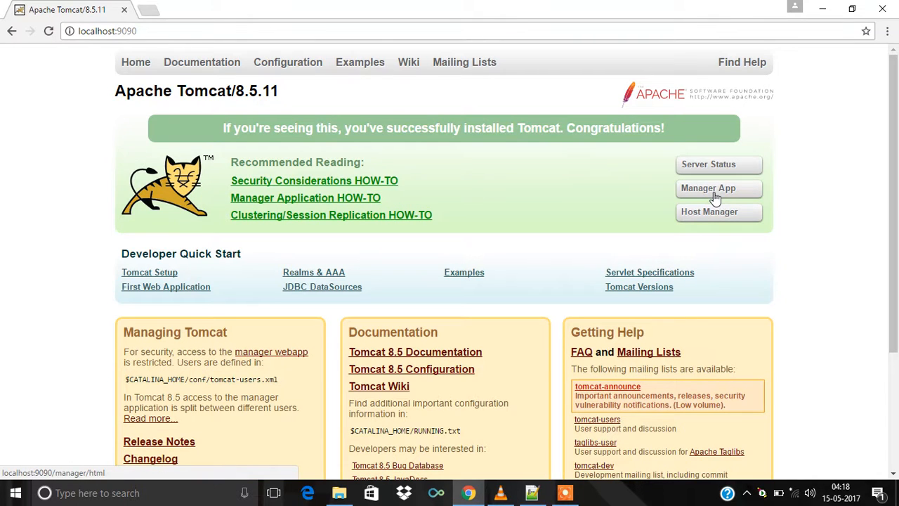
# Log in to Manager App as admin and scroll through the five running applications.
pyautogui.click(707, 188)
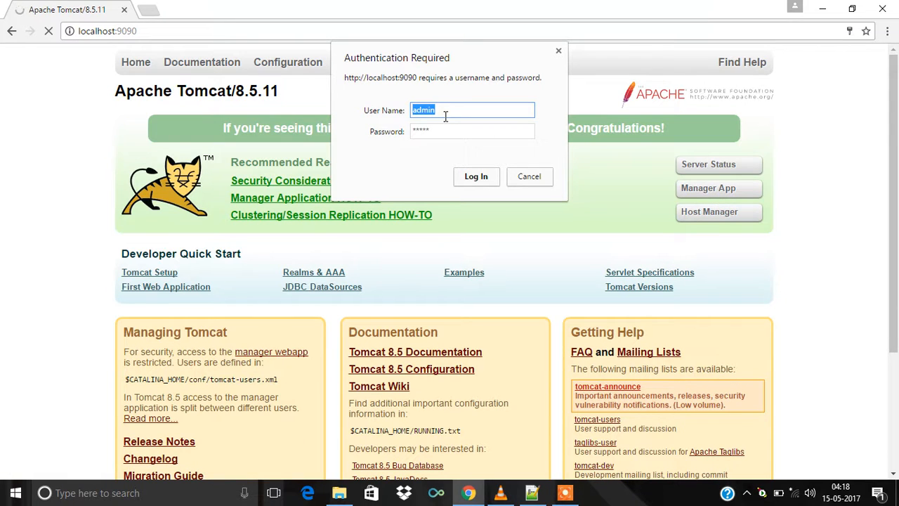
pyautogui.click(436, 110)
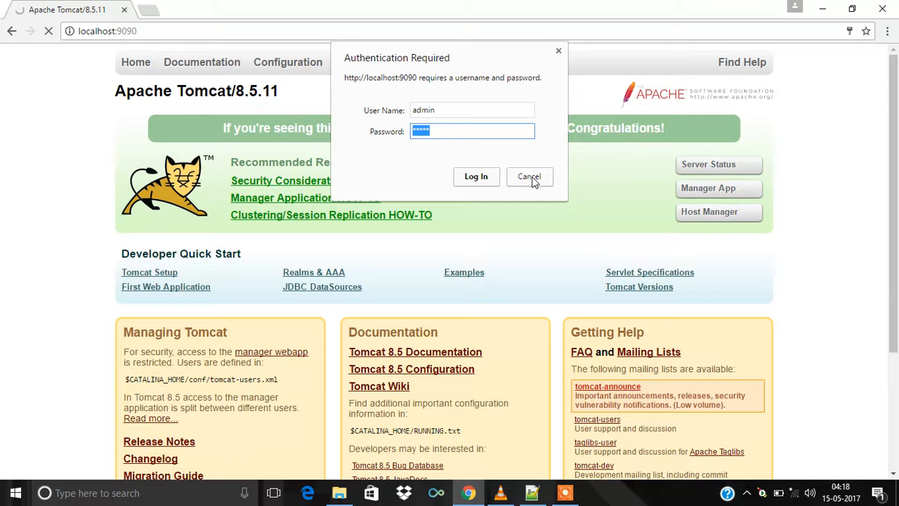
pyautogui.click(475, 177)
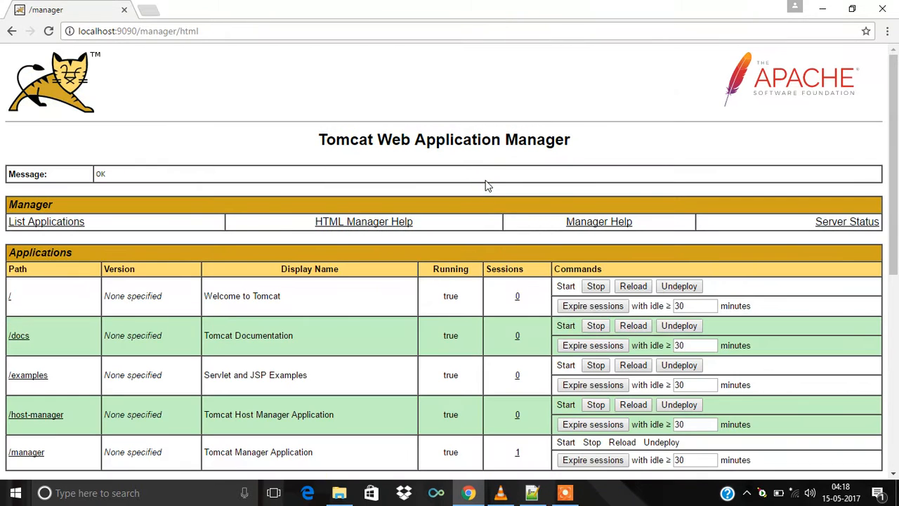
pyautogui.scroll(-3)
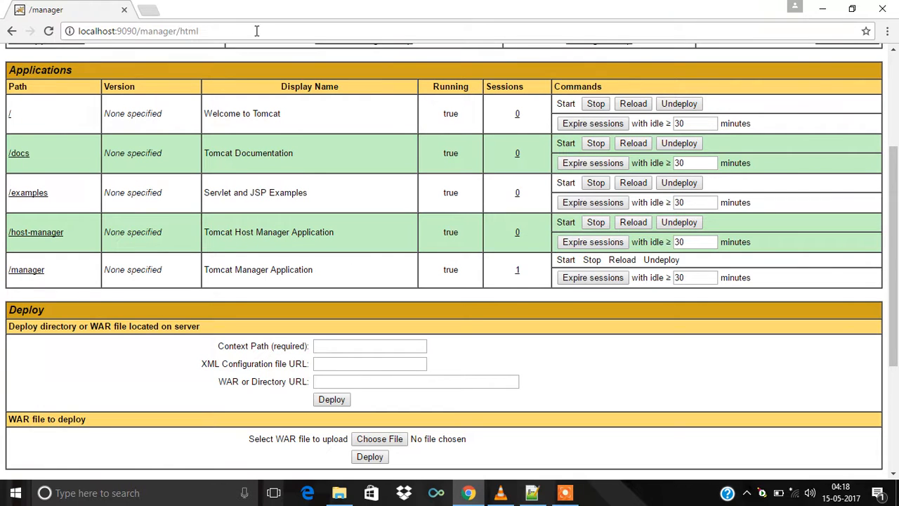
pyautogui.moveTo(194, 132)
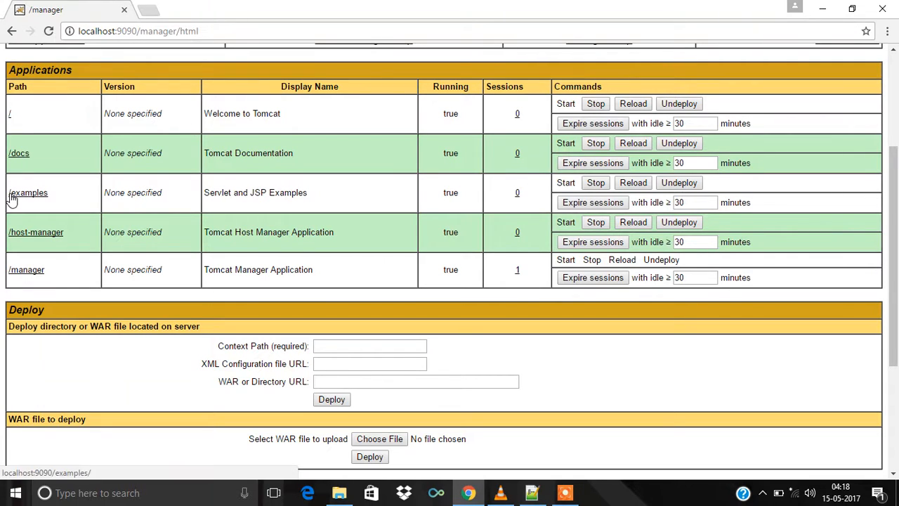
# Execute Hello World Tag under /examples JSP Examples, then go back to JSP Samples.
pyautogui.click(28, 192)
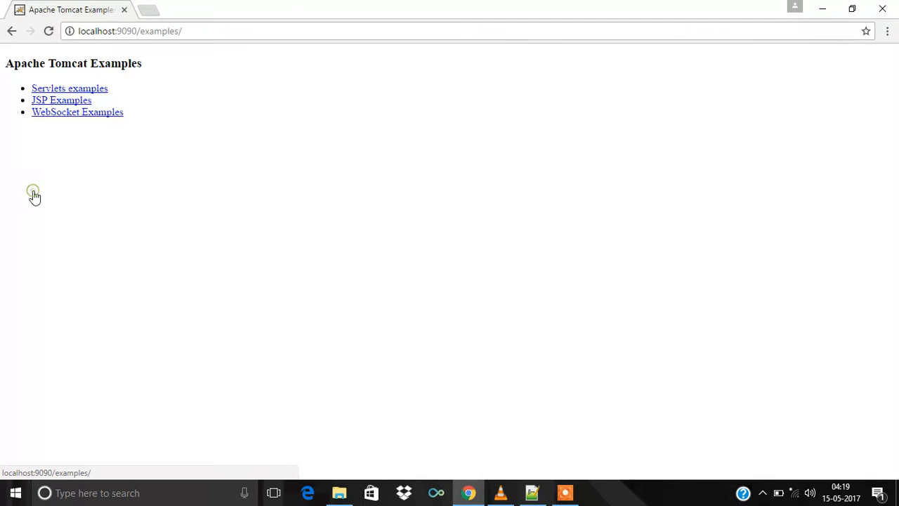
pyautogui.moveTo(61, 100)
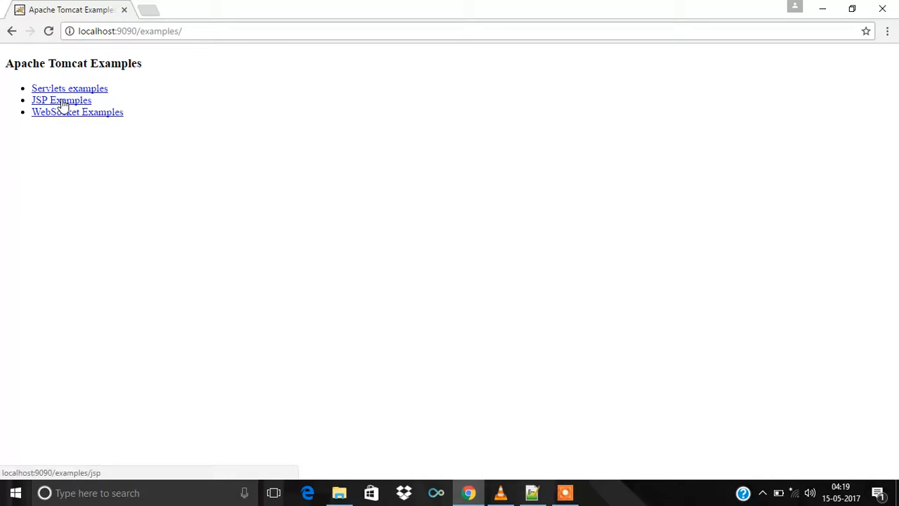
pyautogui.click(61, 100)
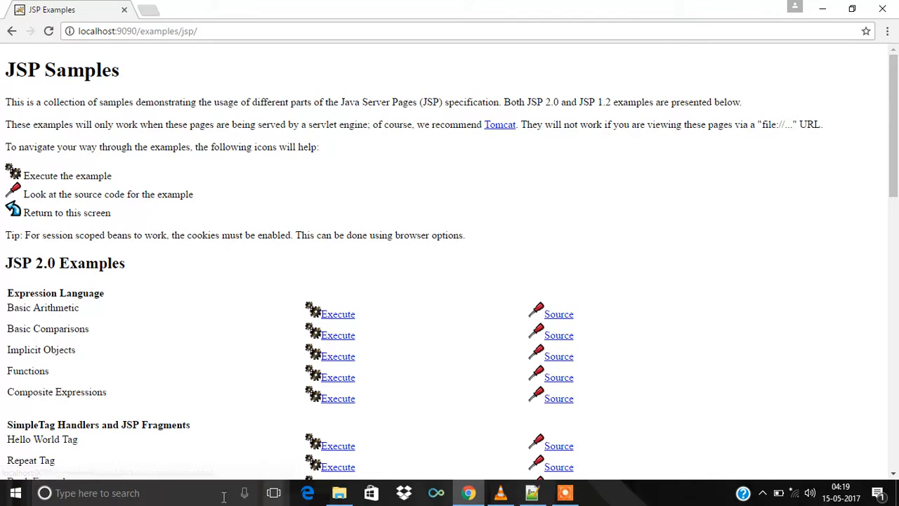
pyautogui.moveTo(338, 446)
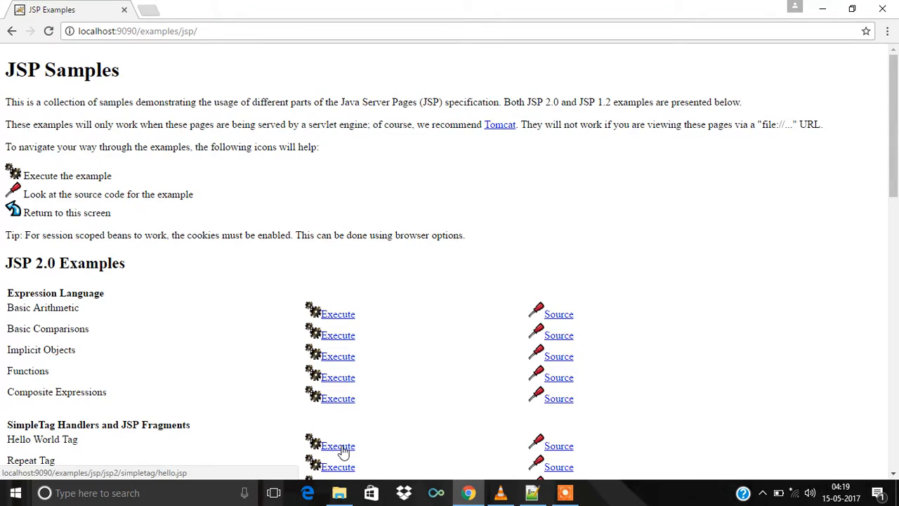
pyautogui.click(338, 446)
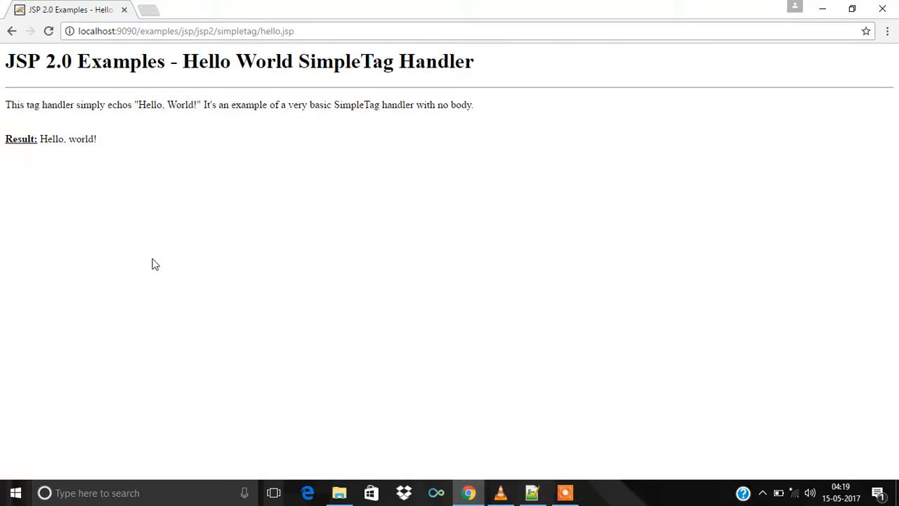
pyautogui.moveTo(212, 176)
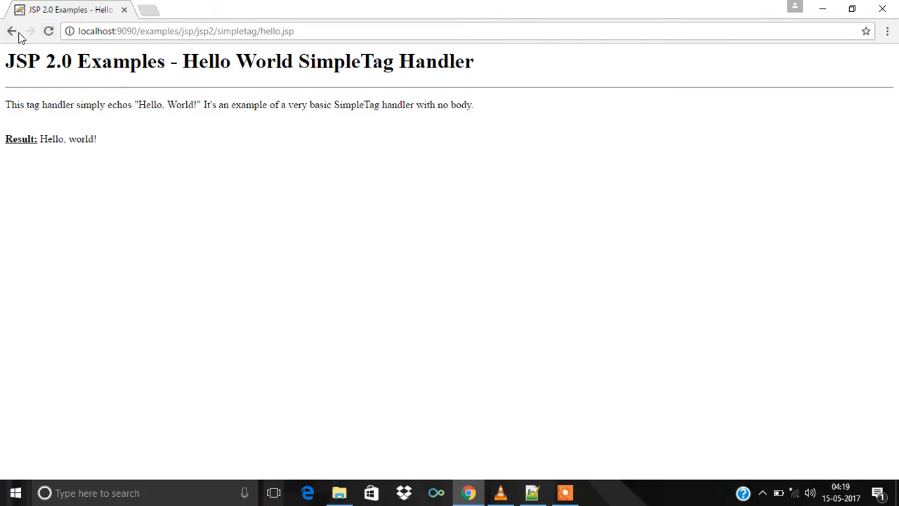
pyautogui.click(11, 31)
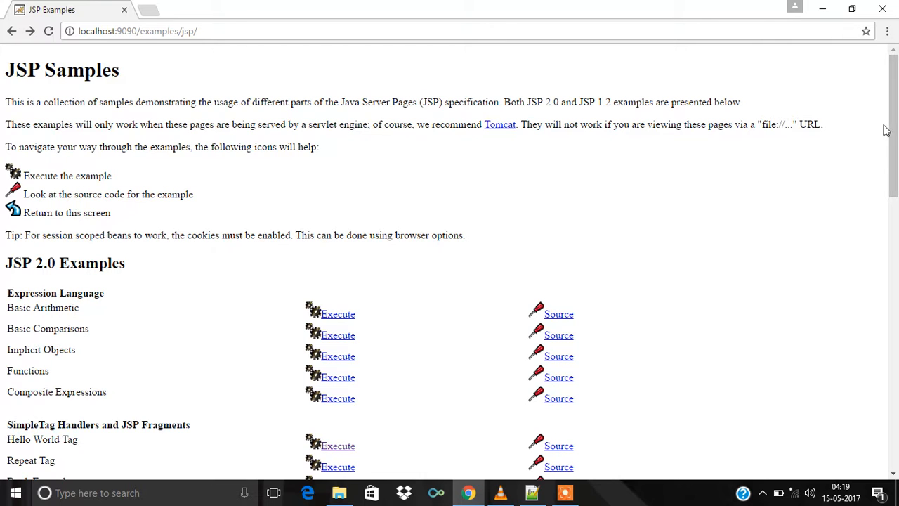
pyautogui.scroll(-3)
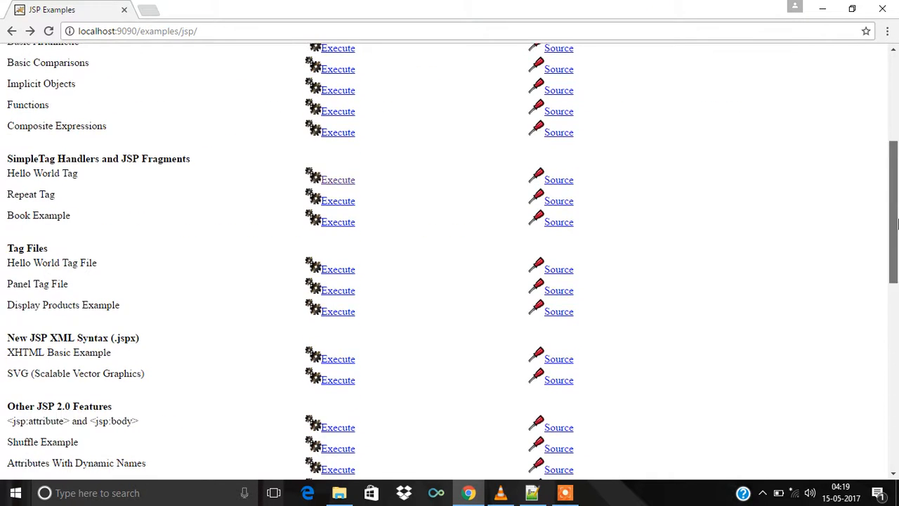
pyautogui.scroll(-3)
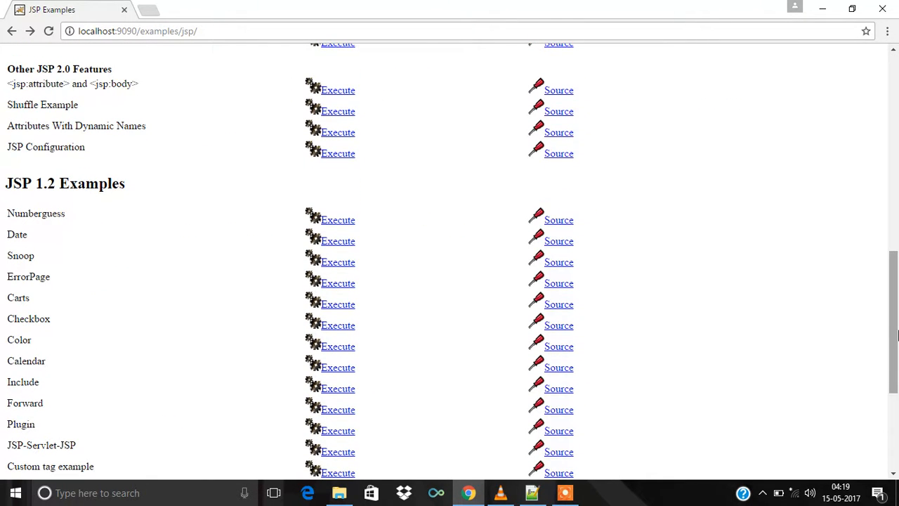
pyautogui.scroll(-3)
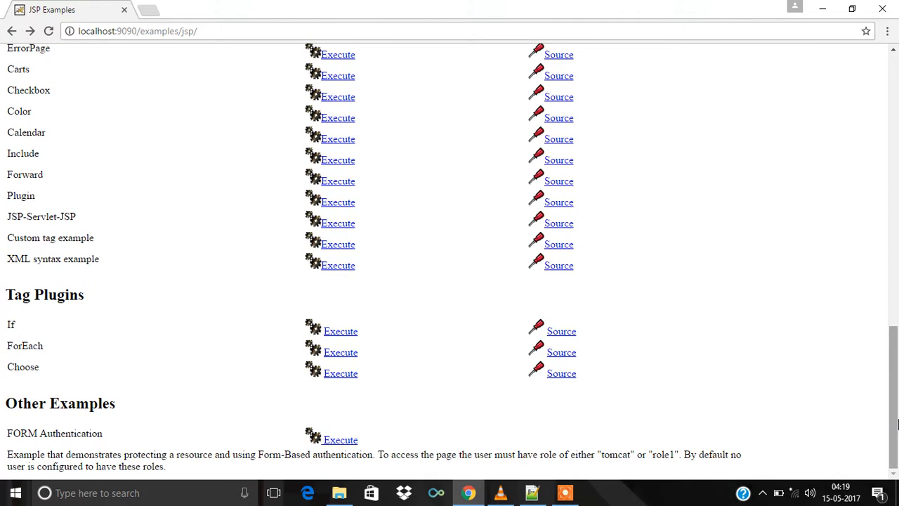
pyautogui.scroll(3)
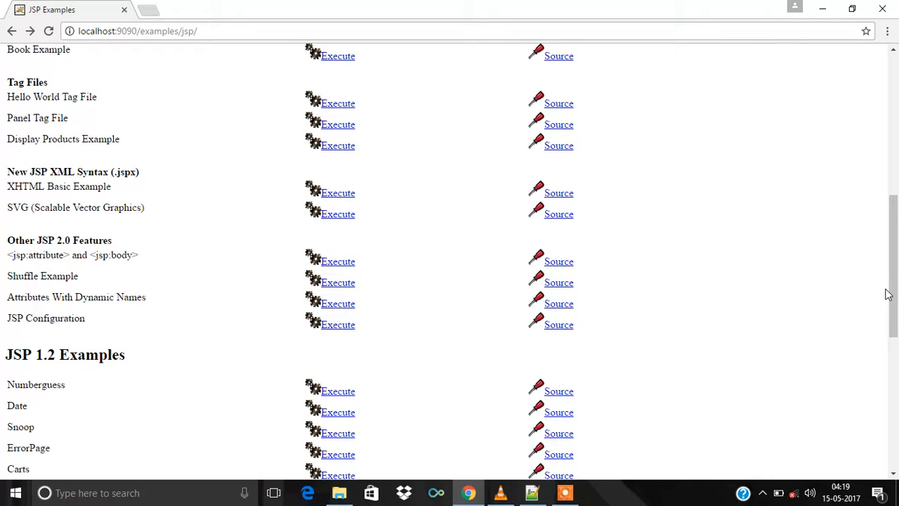
pyautogui.scroll(3)
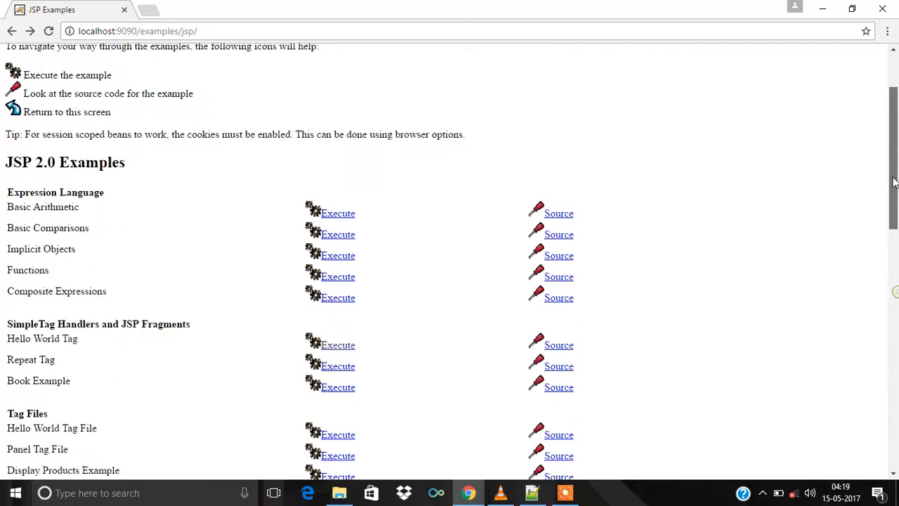
pyautogui.scroll(3)
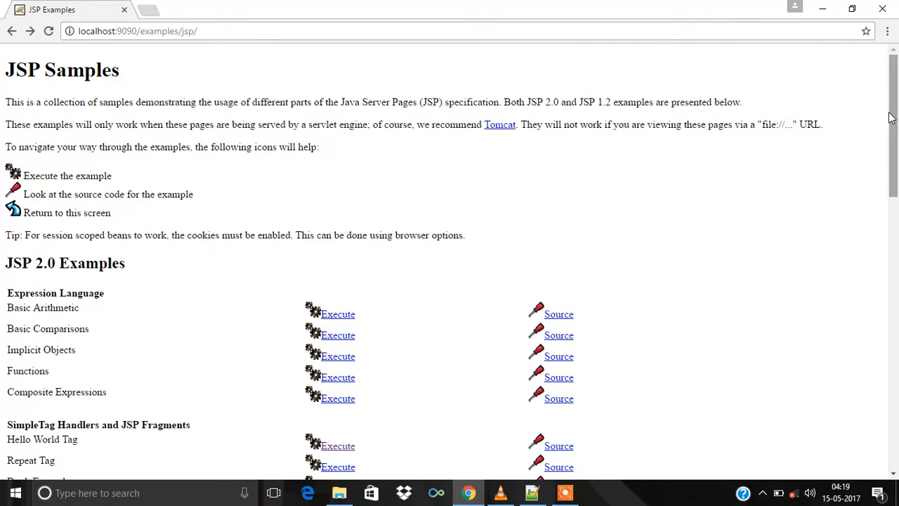
pyautogui.moveTo(611, 169)
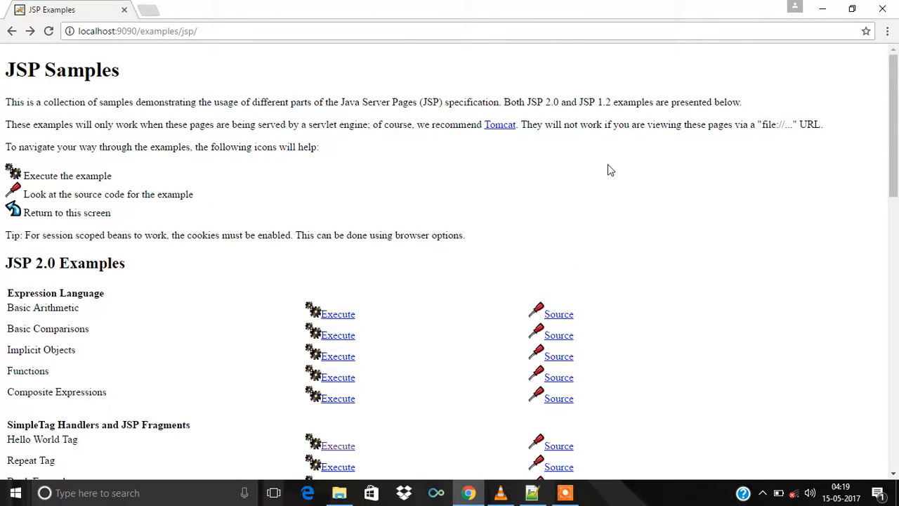
pyautogui.moveTo(379, 169)
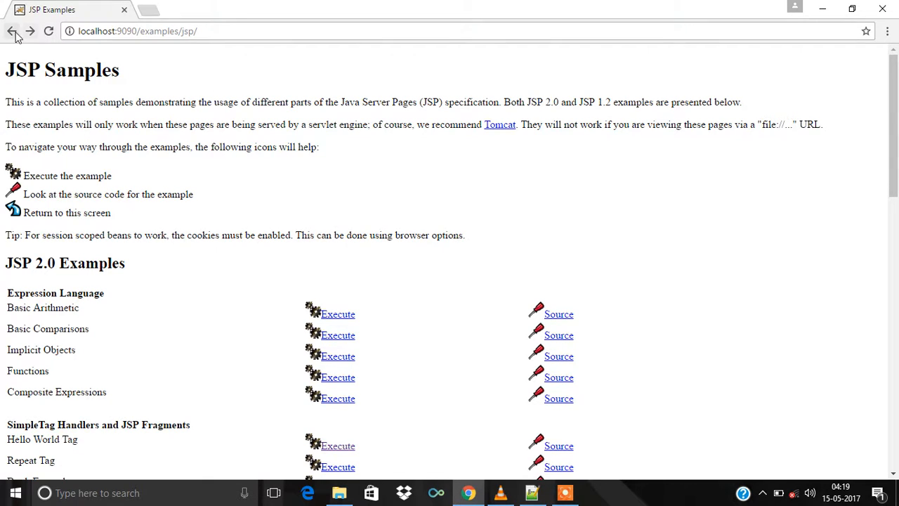
pyautogui.click(12, 30)
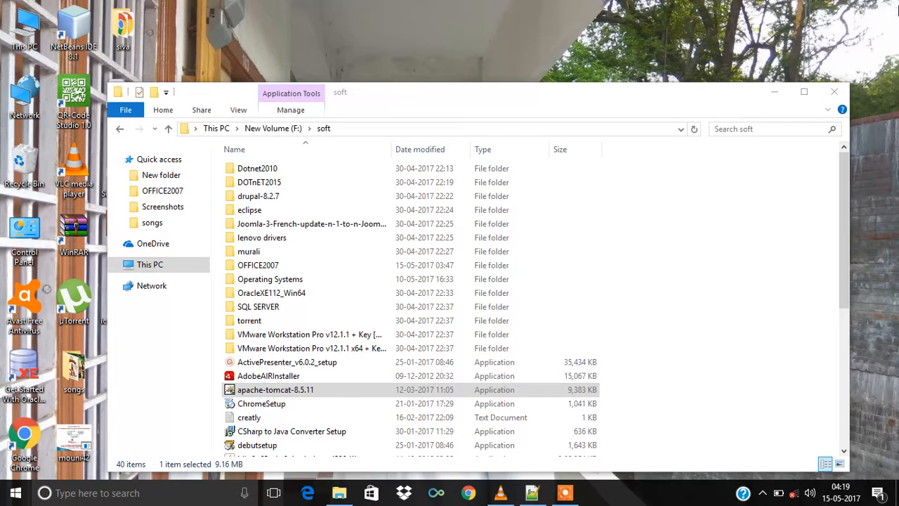
pyautogui.moveTo(709, 98)
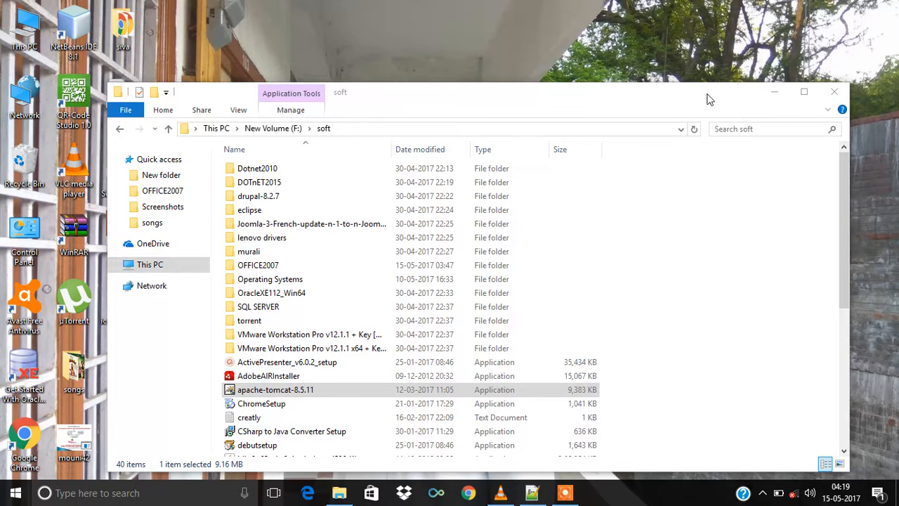
pyautogui.moveTo(659, 131)
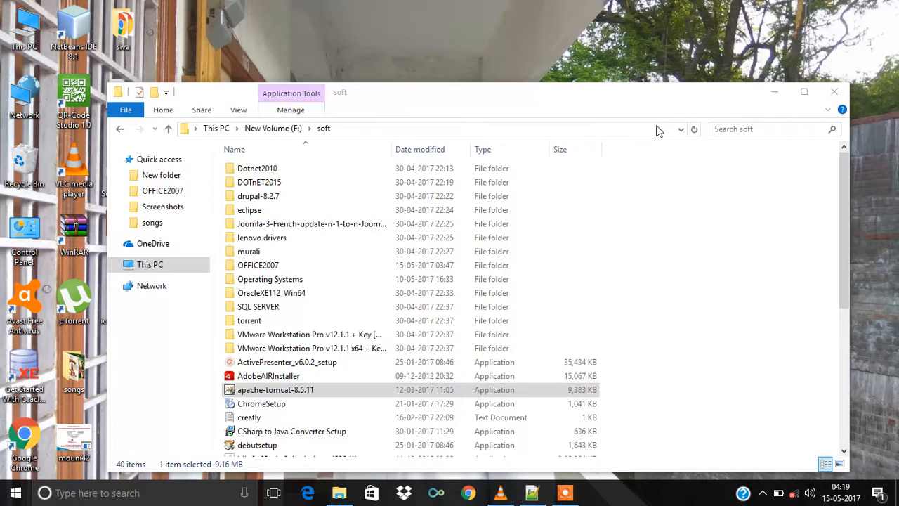